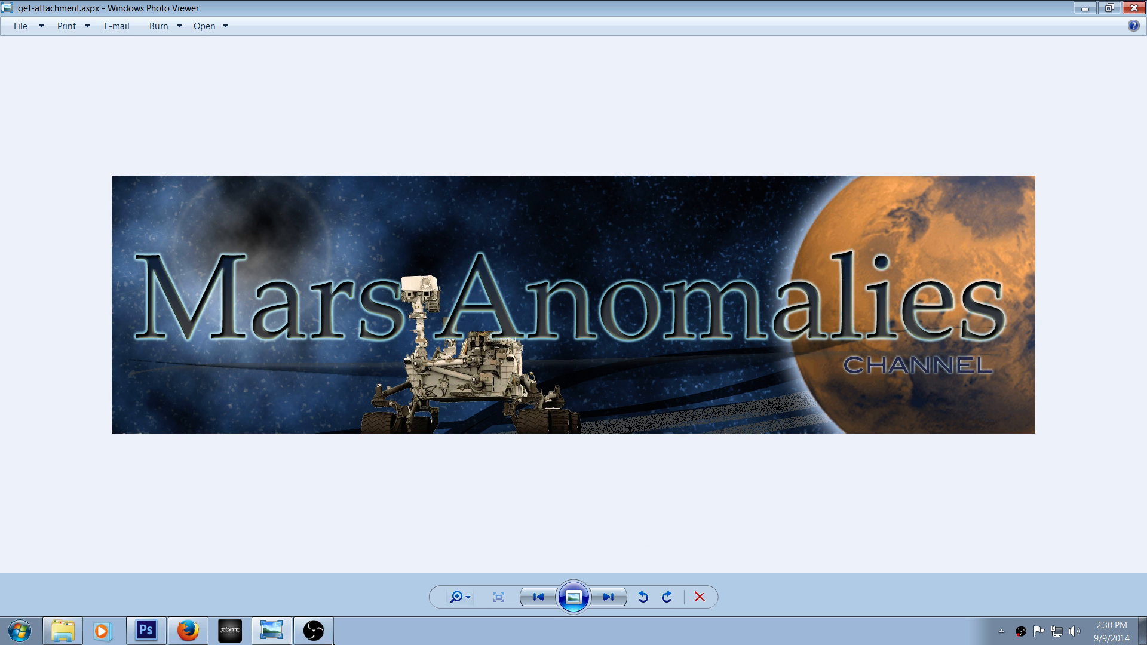
mouse_move(264, 633)
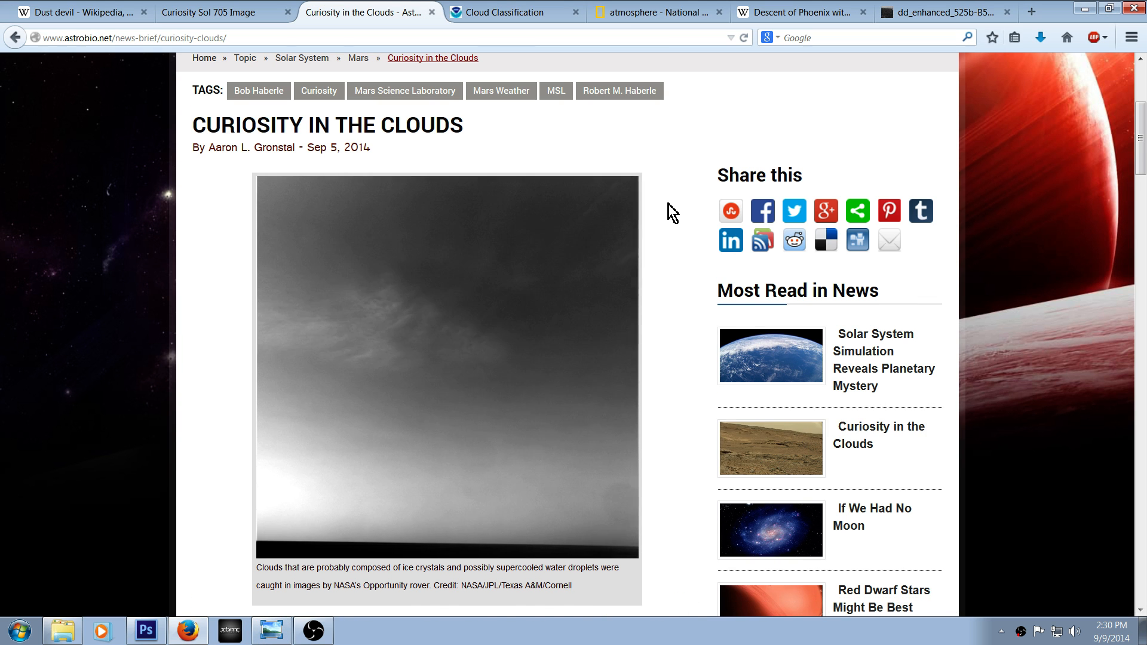
- Browse the Cloud Classification page, then bring up the dd_enhanced_525b dust devil GIF
scroll(down, 3)
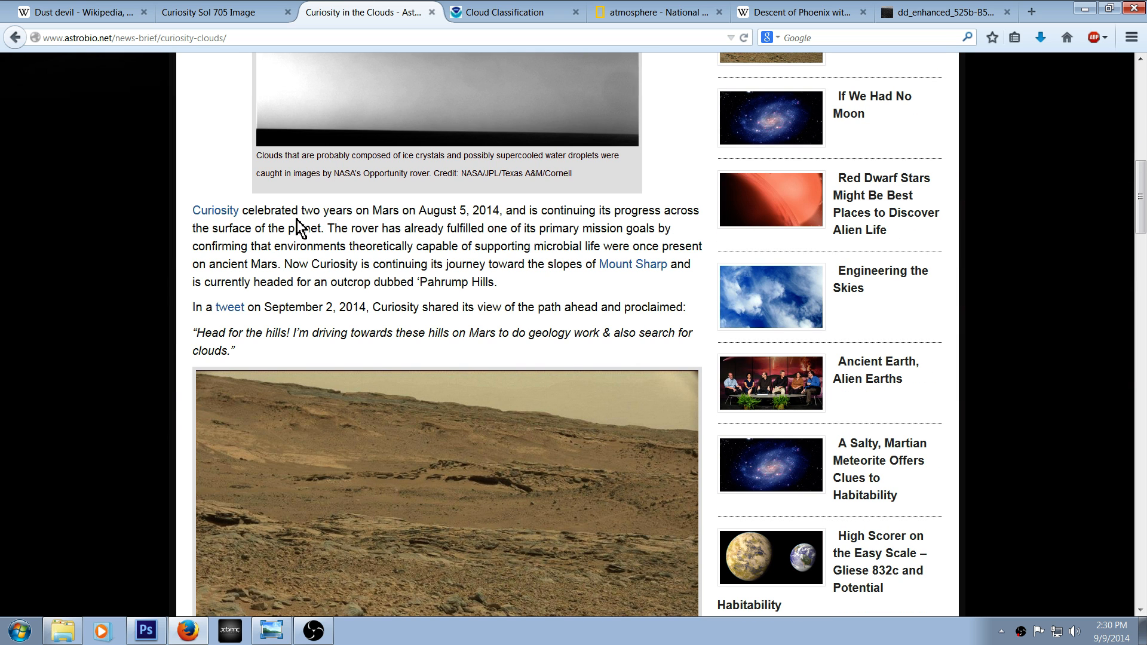
mouse_move(462, 230)
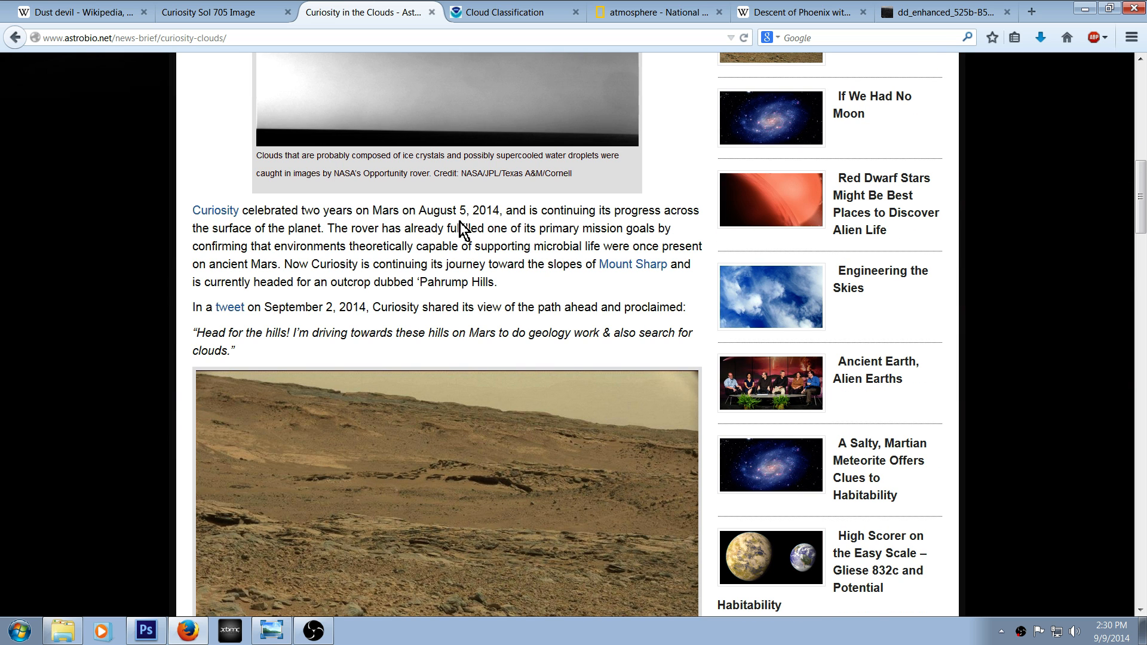
scroll(up, 3)
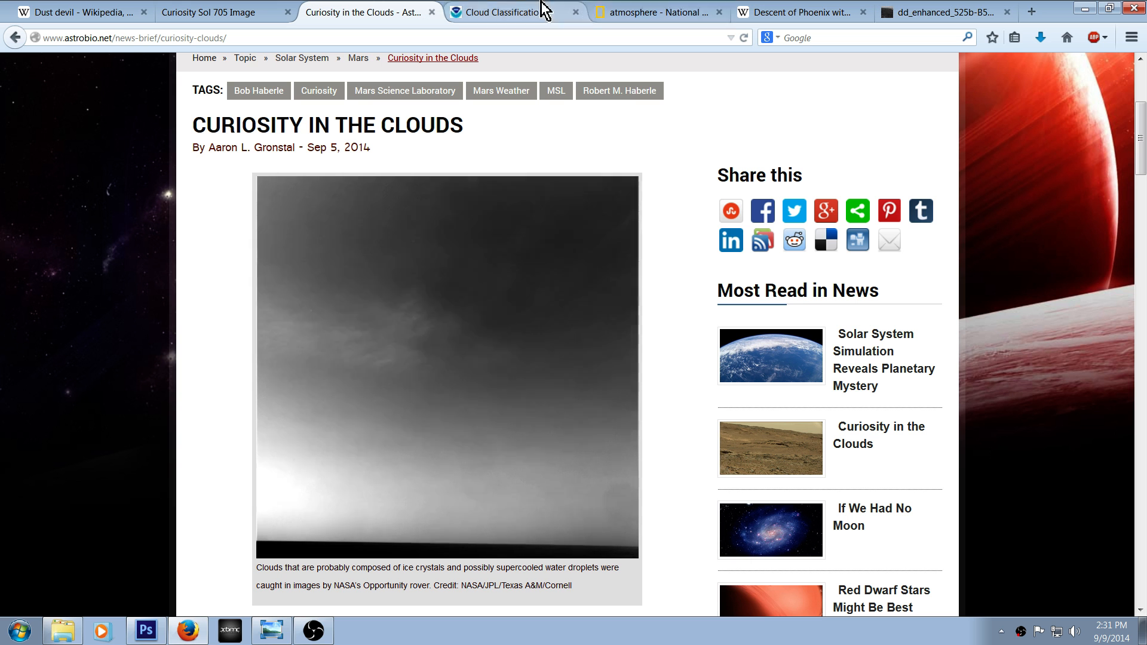
click(504, 12)
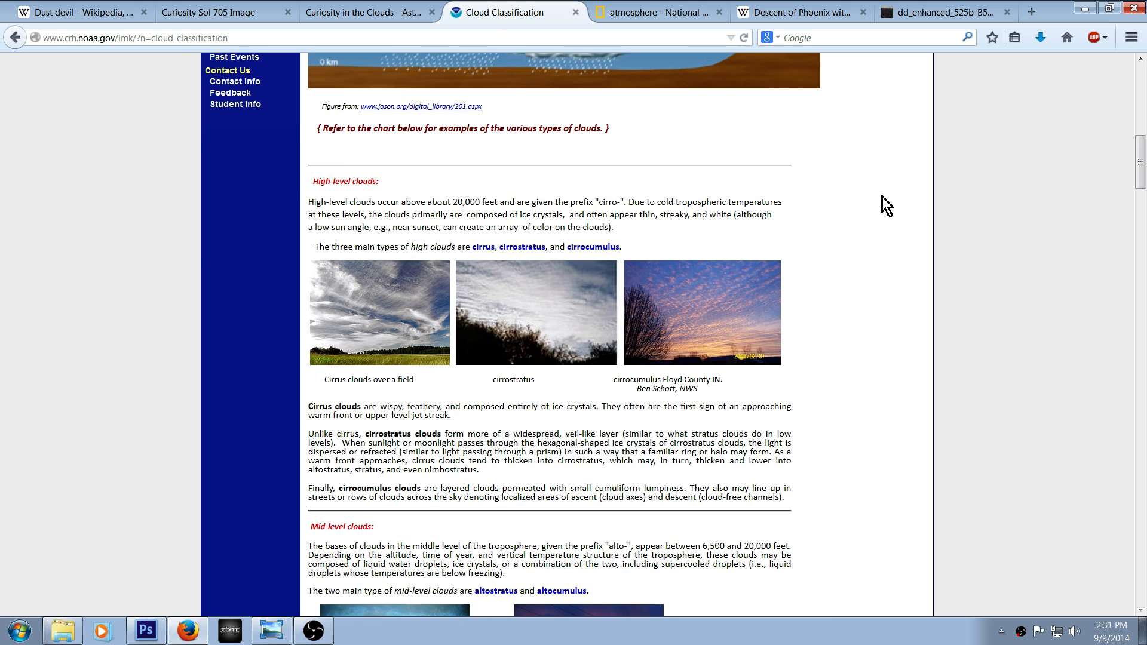
scroll(up, 3)
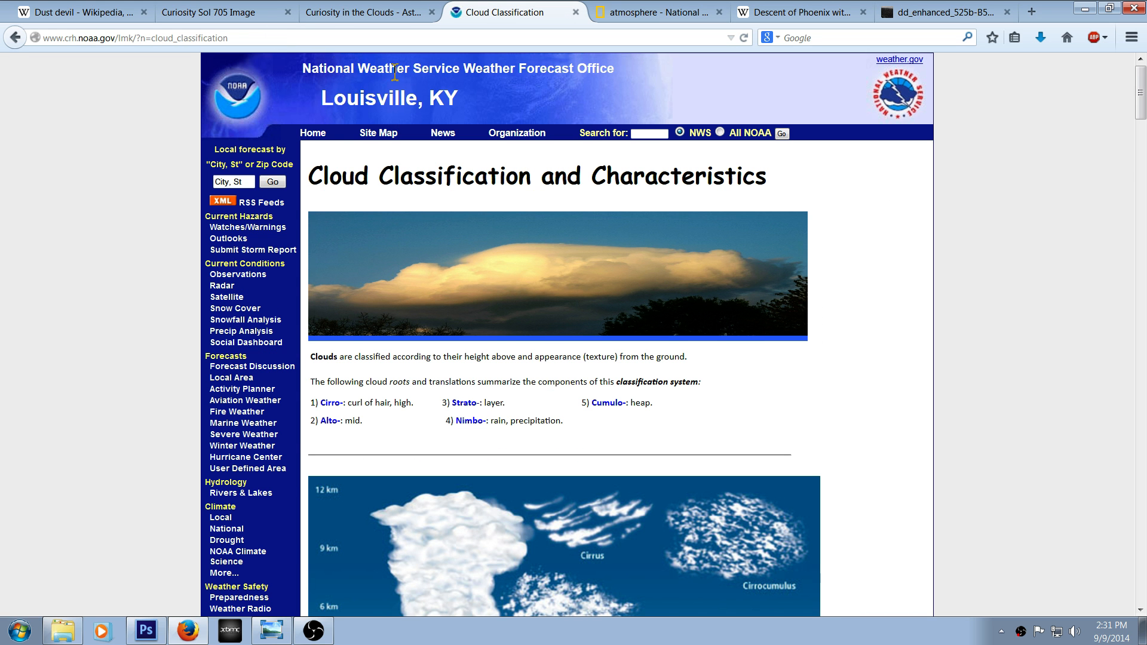
scroll(down, 3)
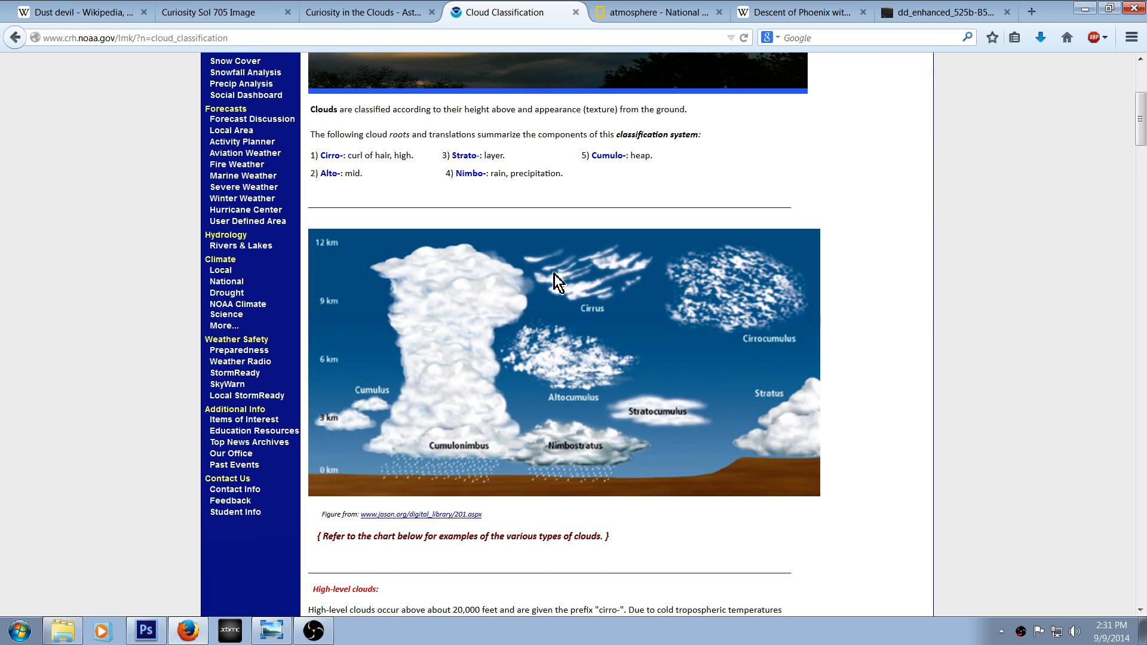
mouse_move(757, 357)
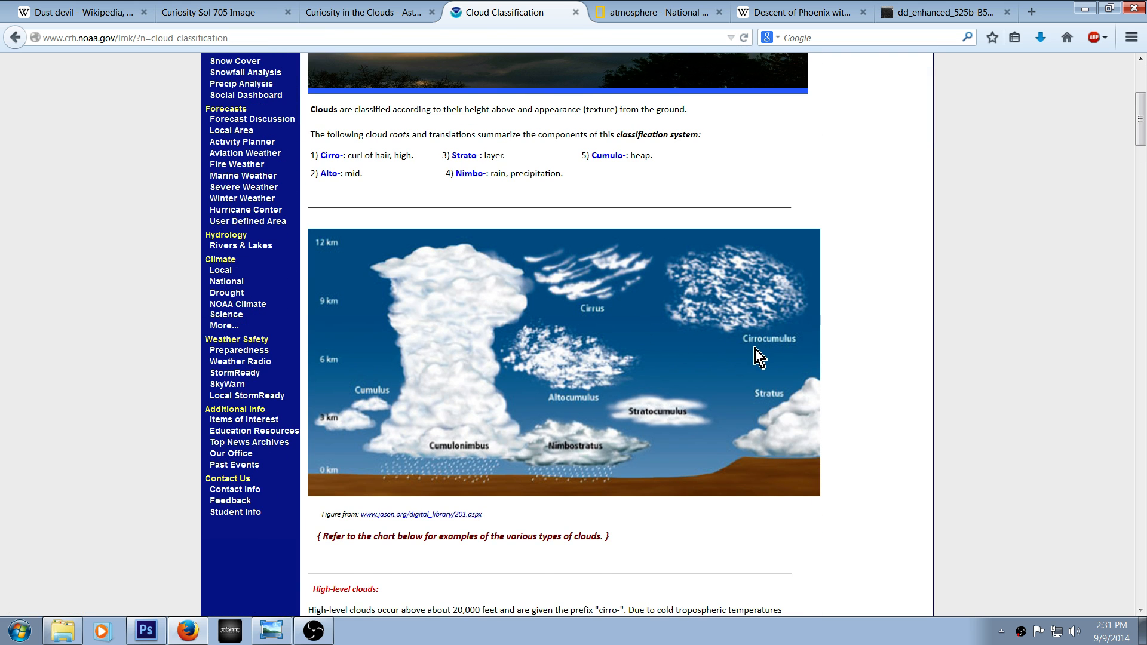
mouse_move(664, 432)
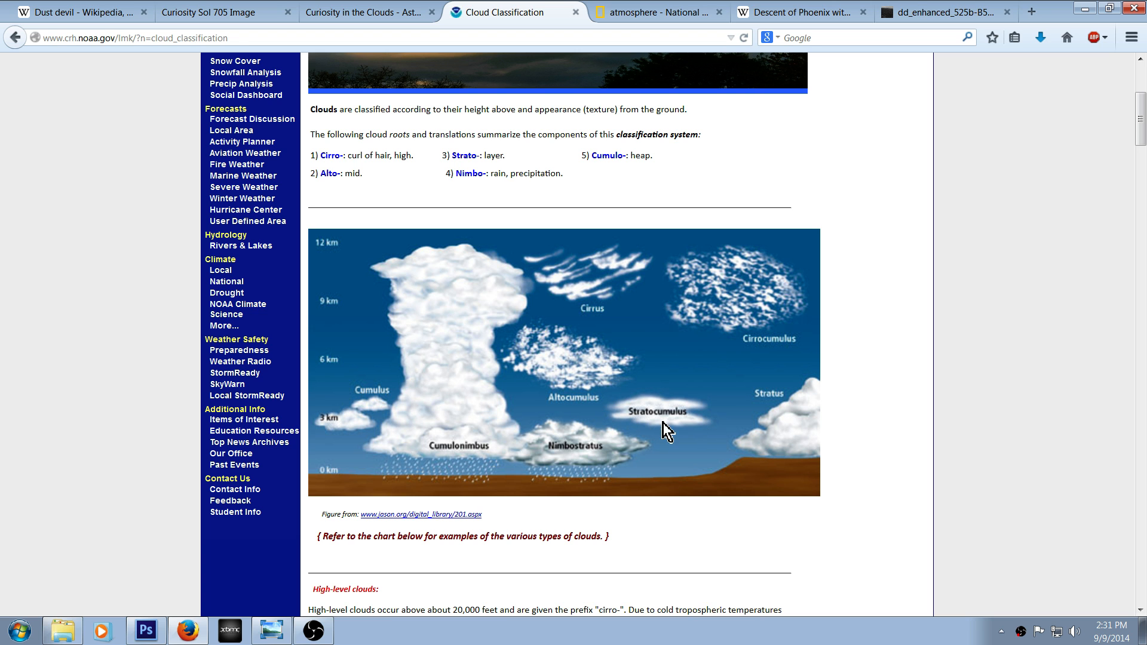
mouse_move(576, 379)
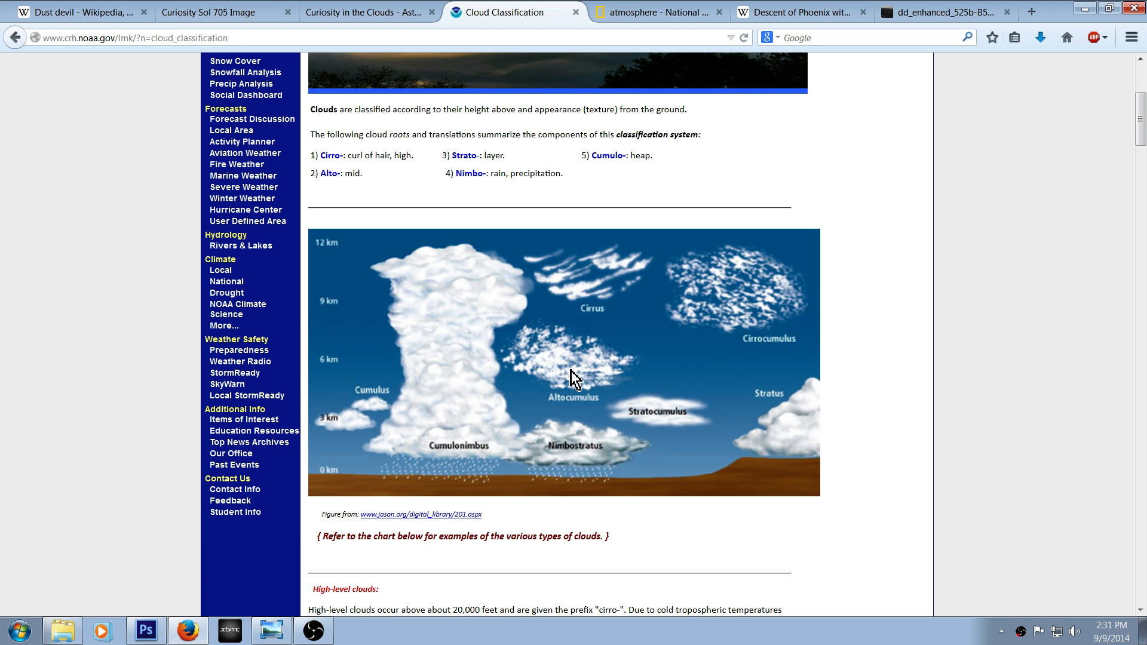
mouse_move(451, 466)
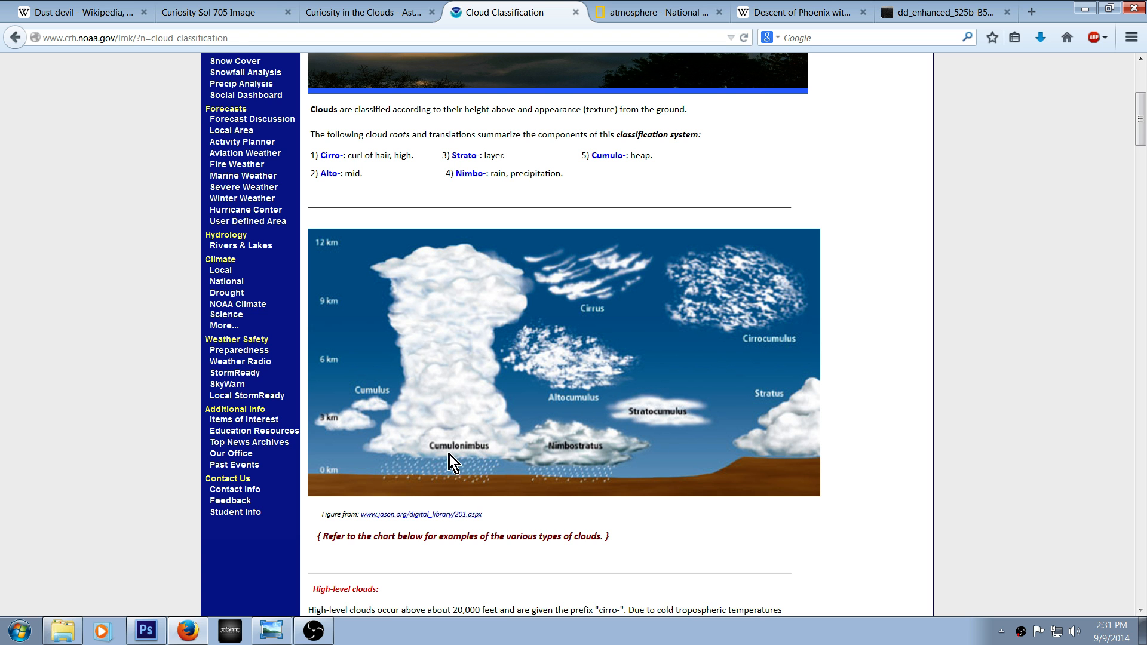
mouse_move(445, 363)
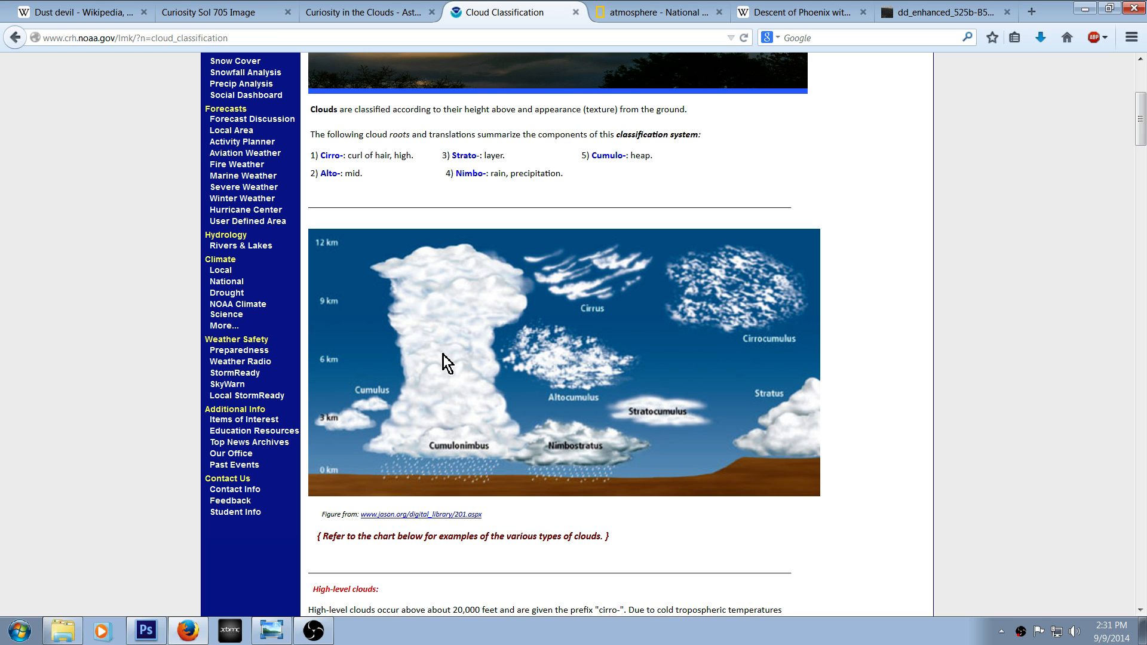
mouse_move(701, 375)
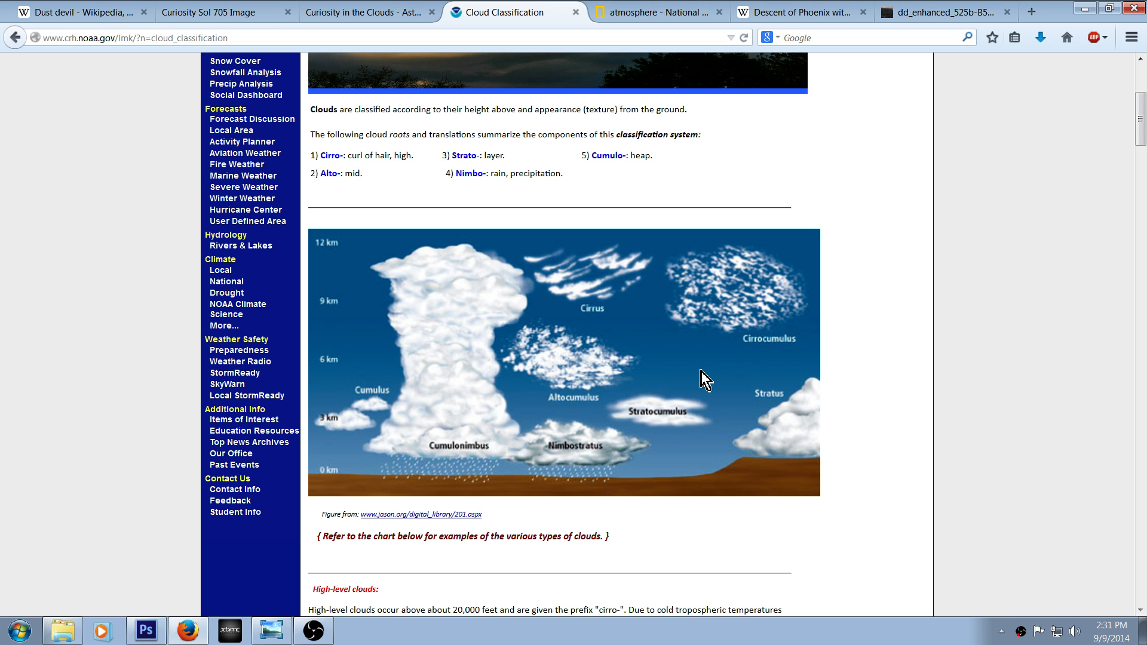
scroll(down, 3)
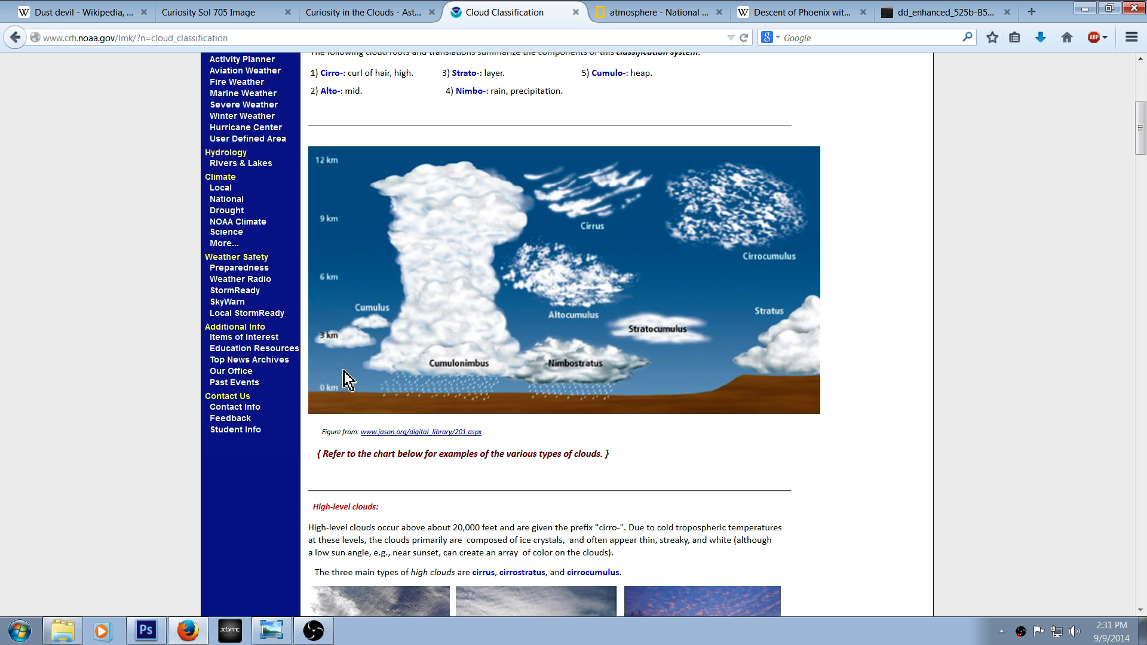
mouse_move(618, 405)
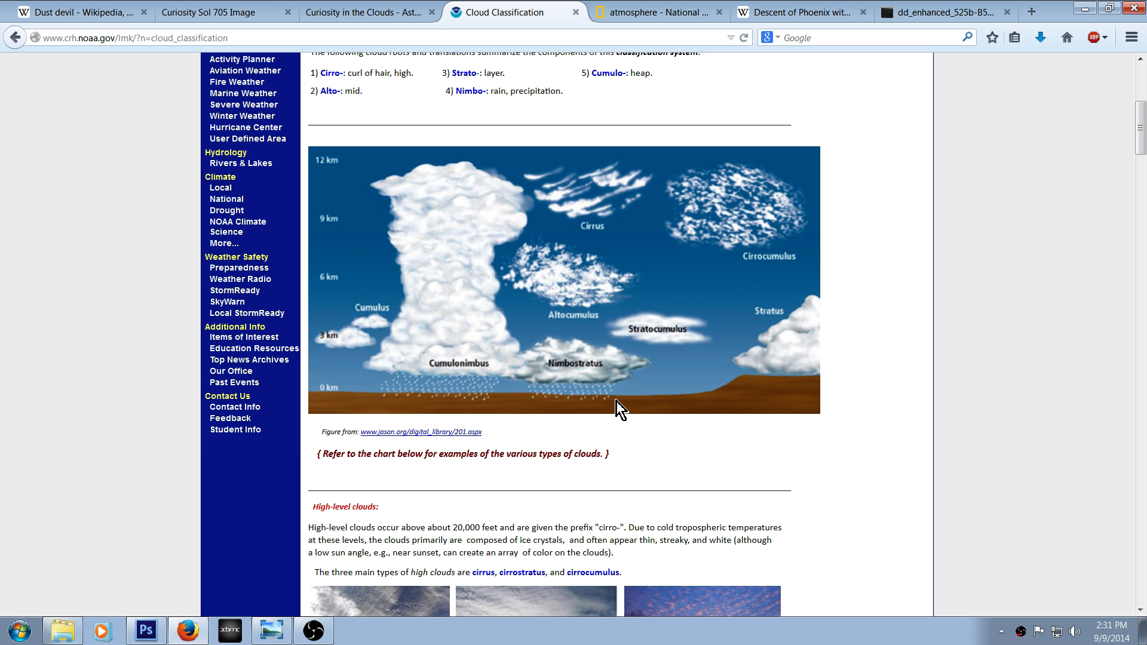
mouse_move(631, 403)
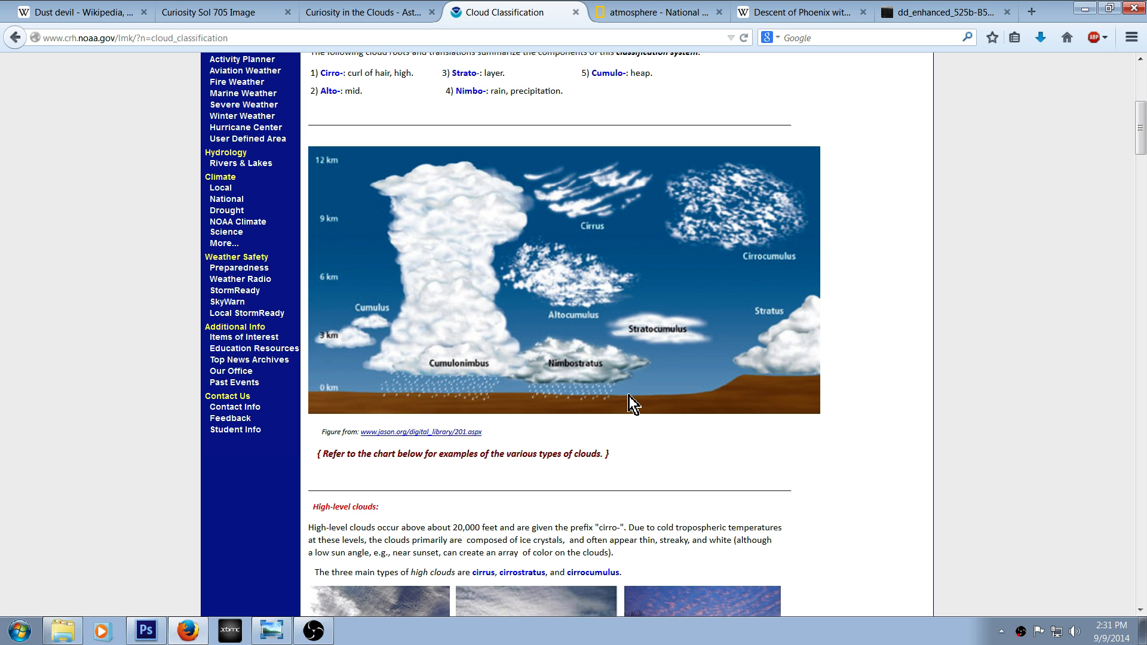
mouse_move(775, 358)
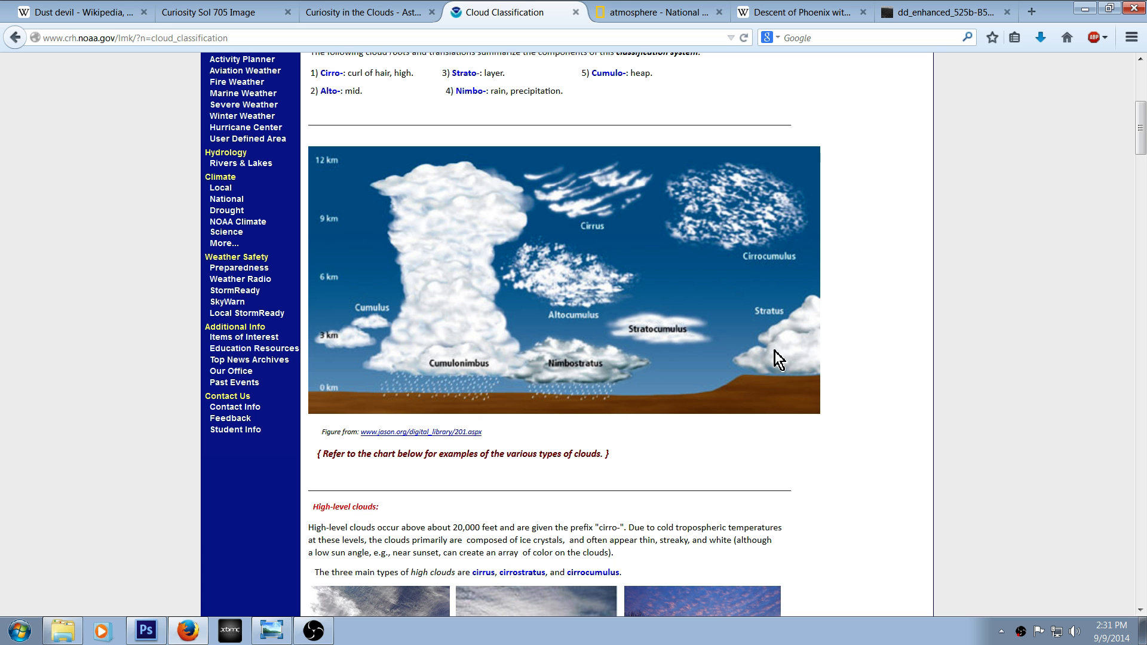
scroll(down, 3)
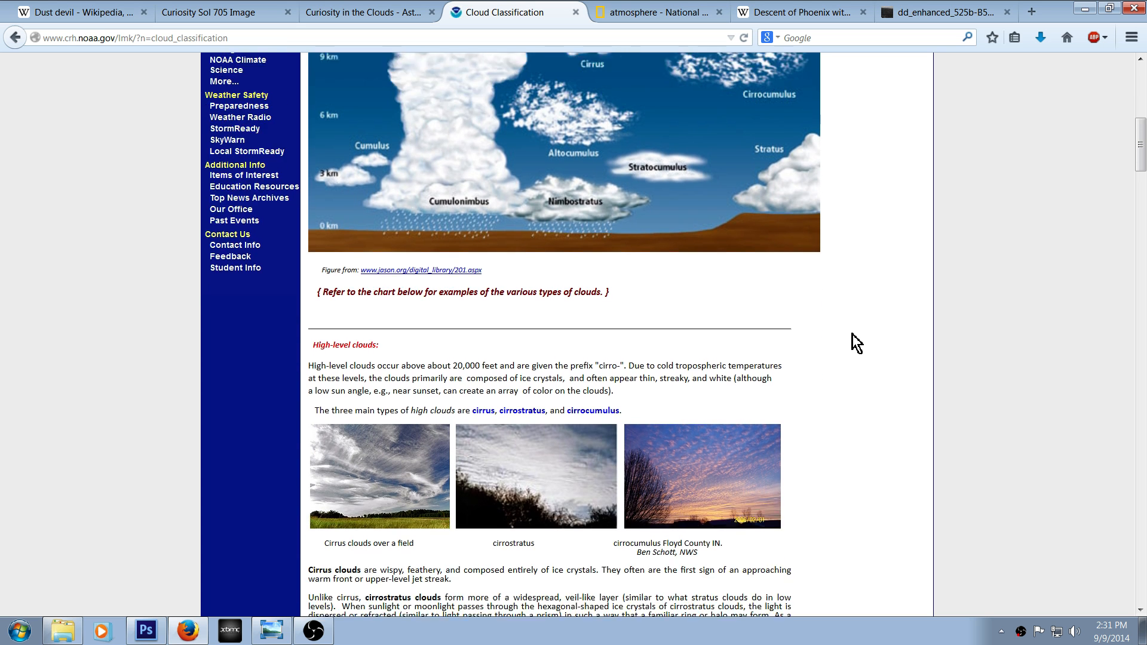
scroll(down, 3)
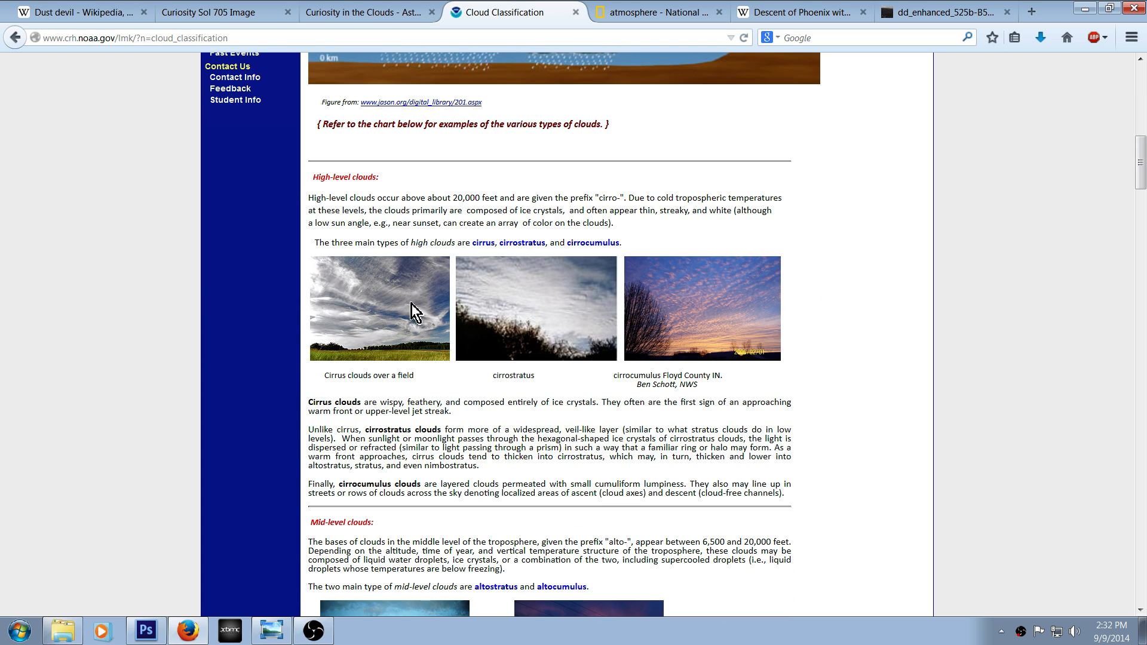
mouse_move(595, 316)
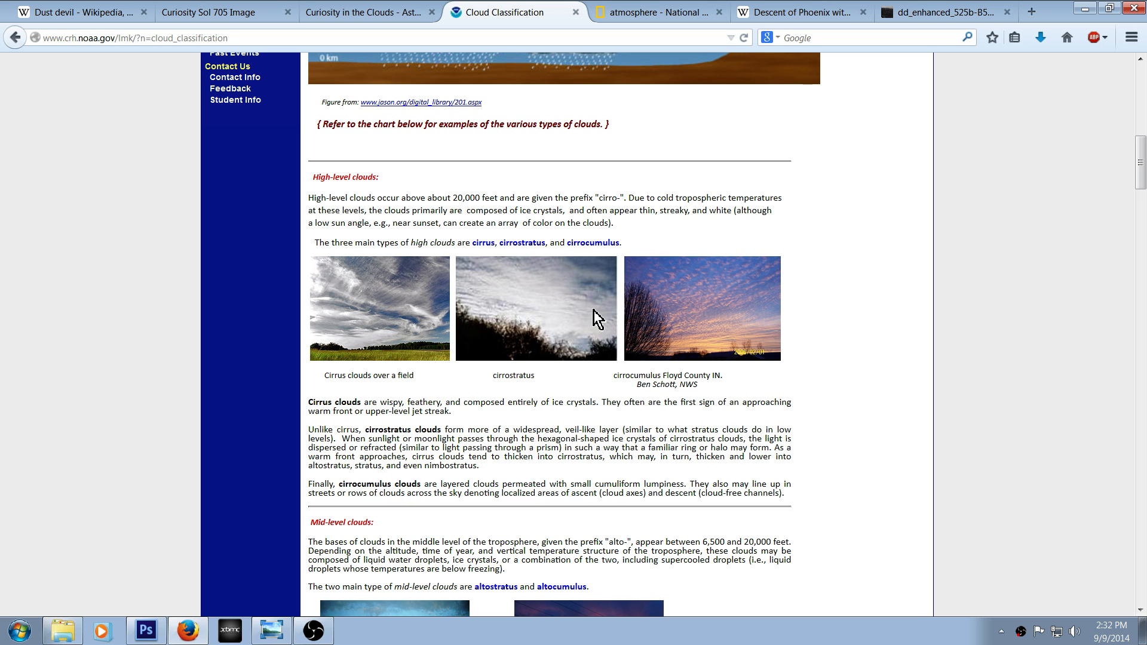
mouse_move(526, 388)
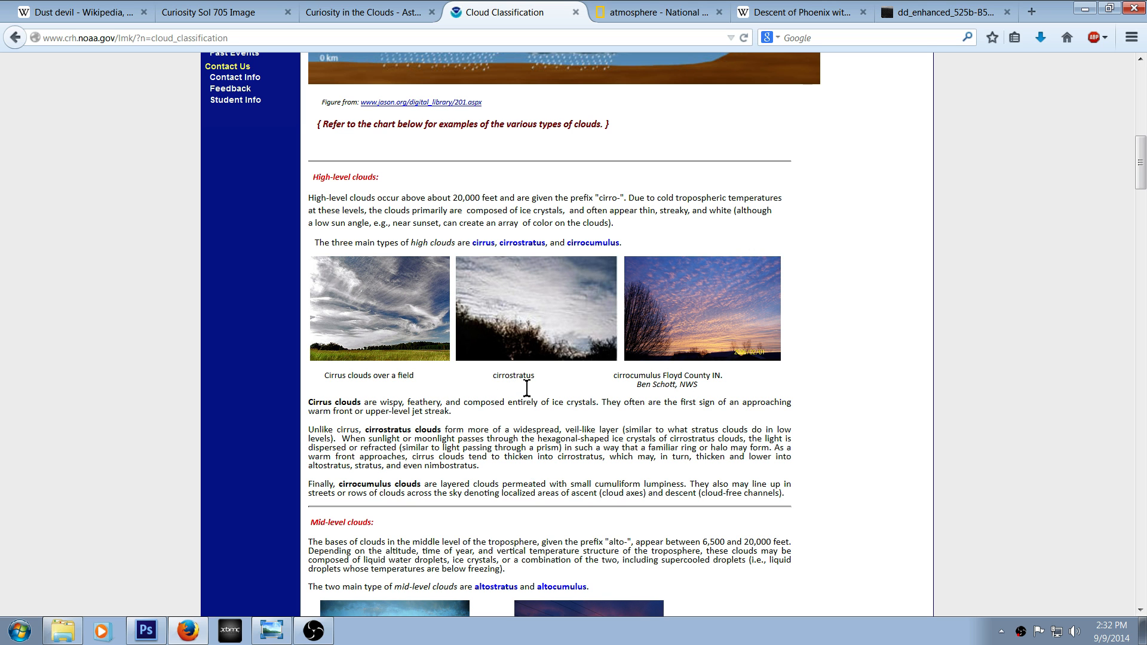
mouse_move(347, 430)
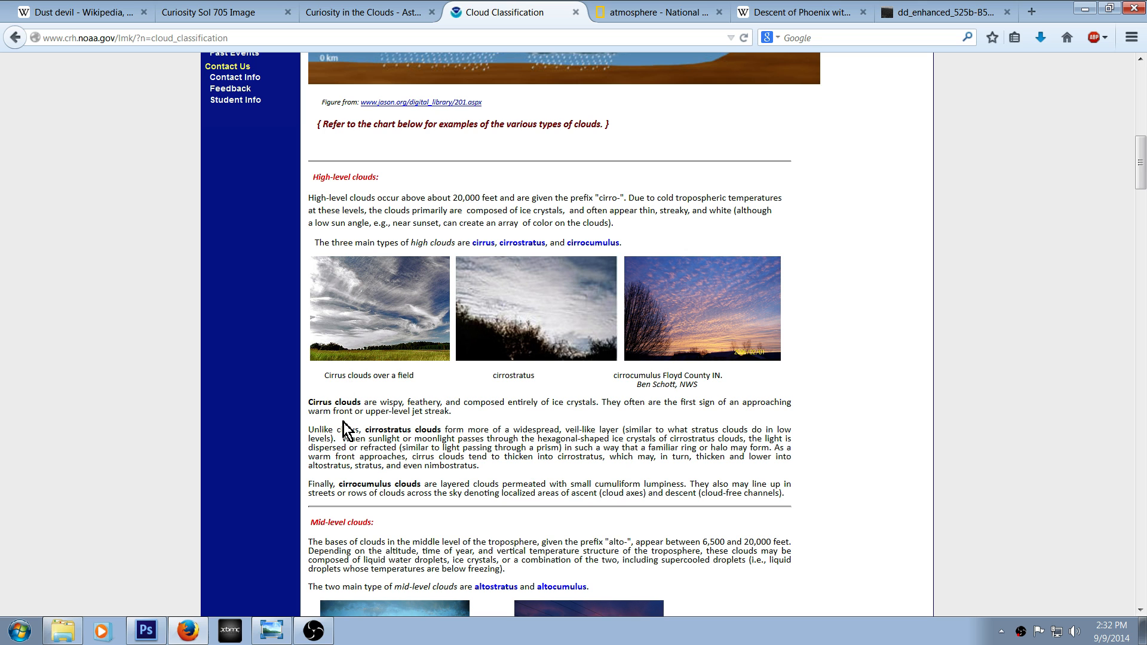
mouse_move(870, 370)
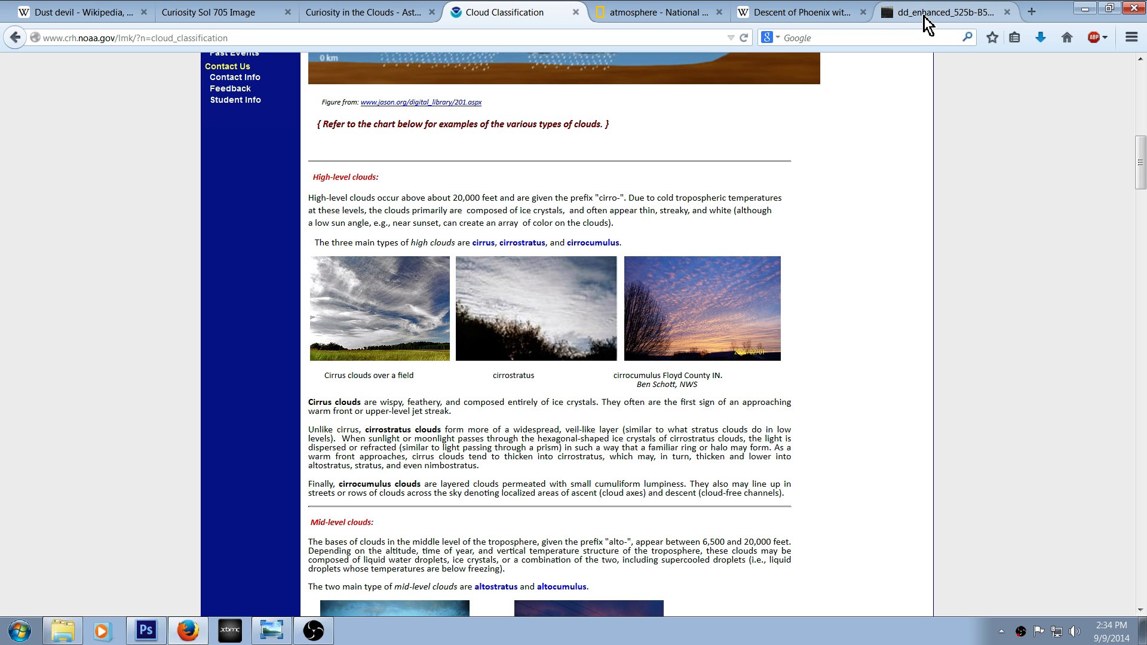
click(941, 12)
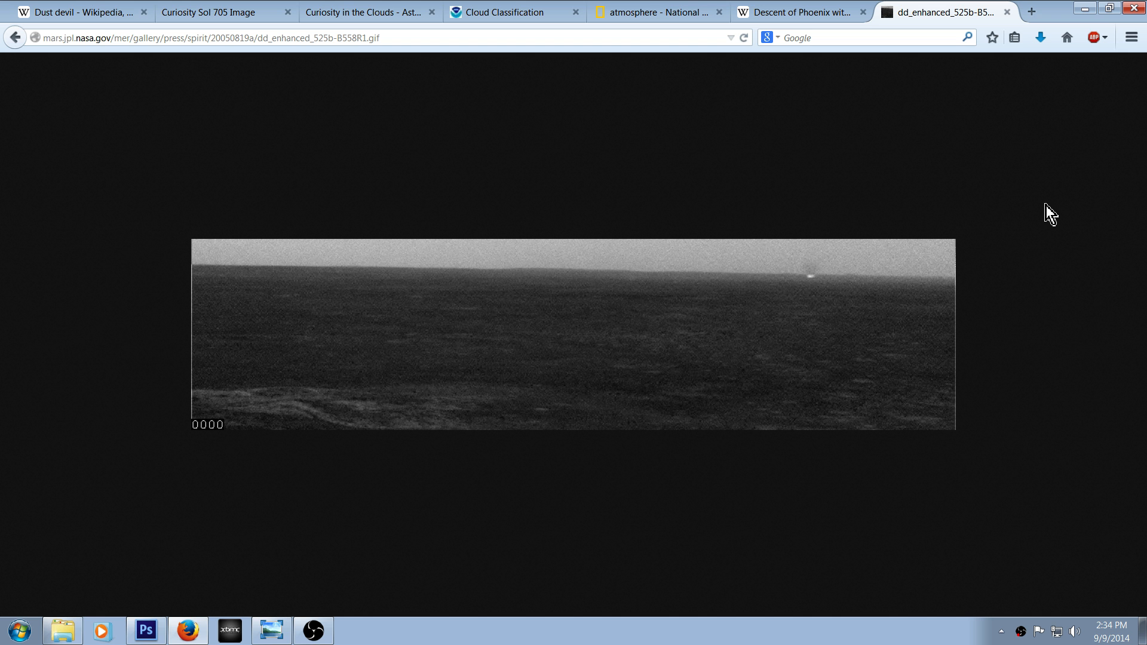
mouse_move(978, 143)
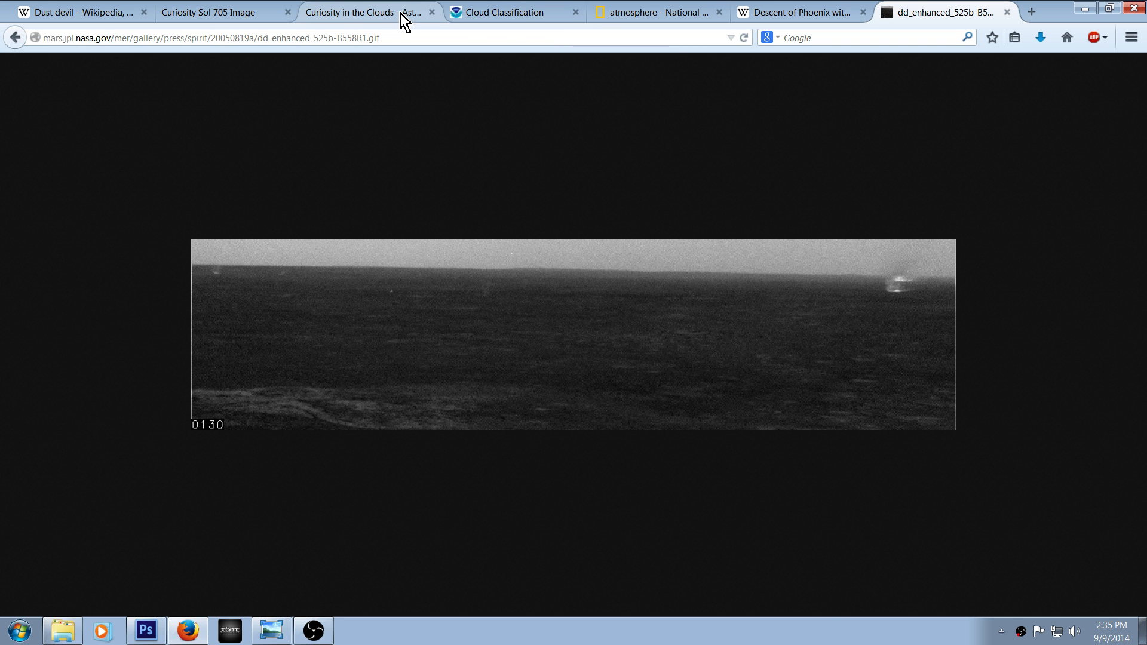
- Return to the astrobio.net 'Curiosity in the Clouds' article tab
click(369, 12)
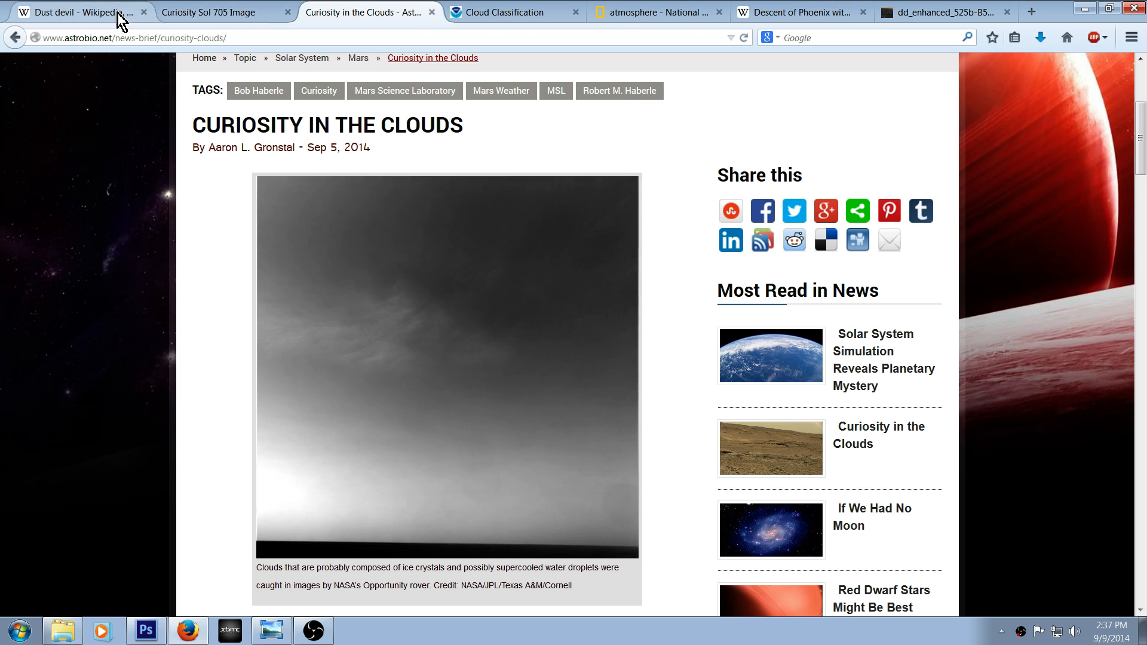
click(77, 12)
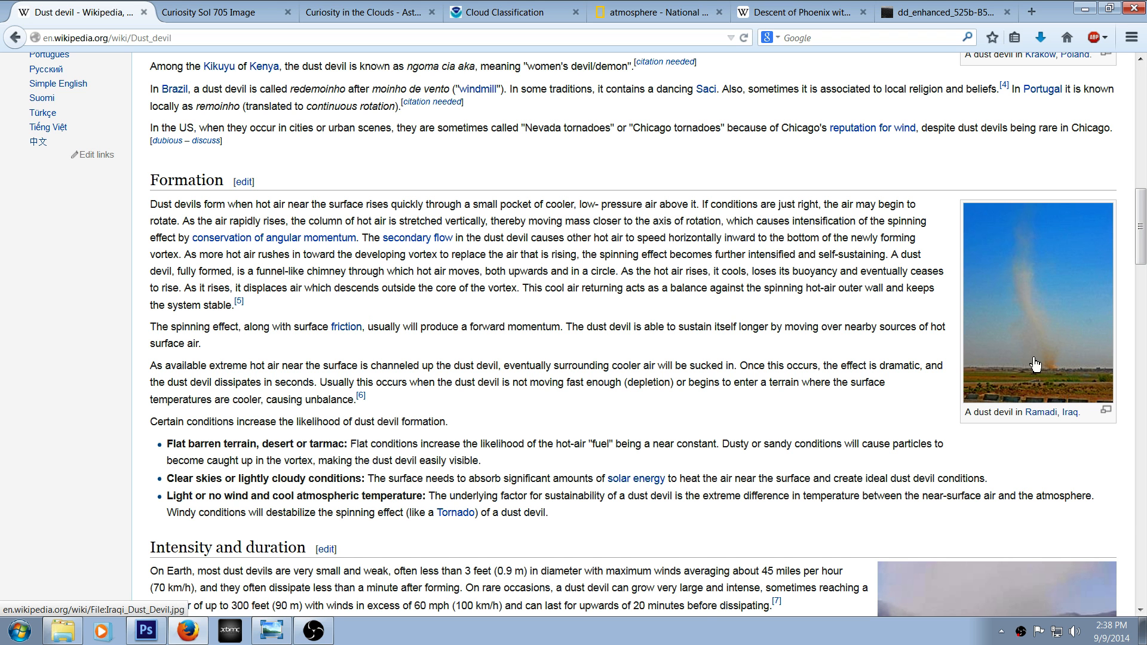
scroll(down, 3)
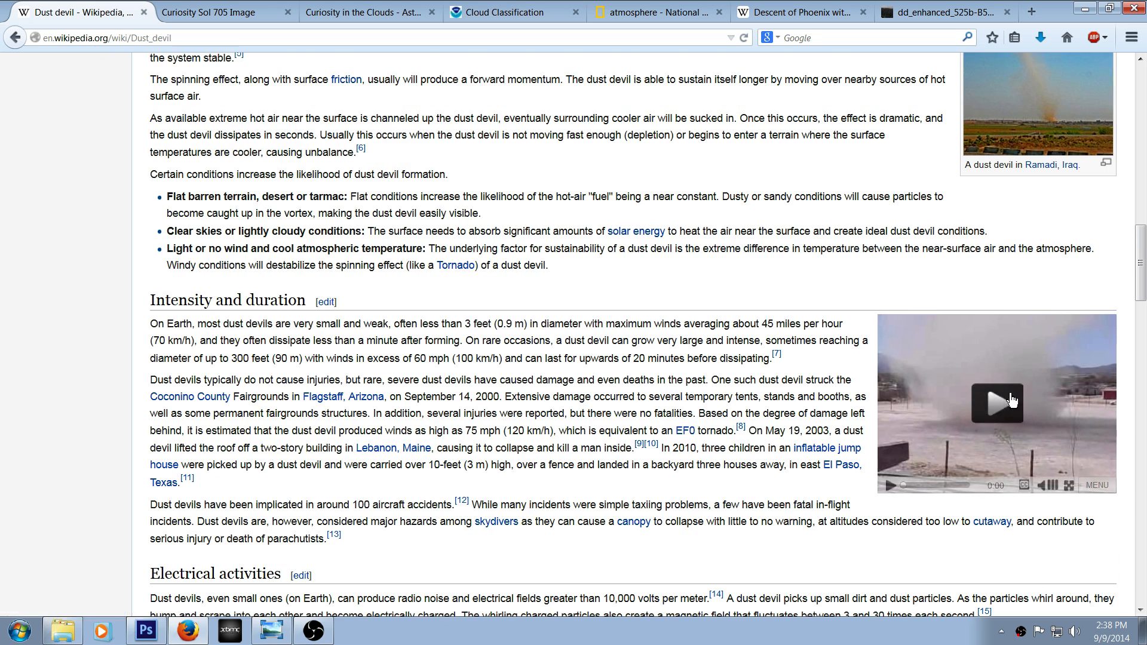
scroll(up, 3)
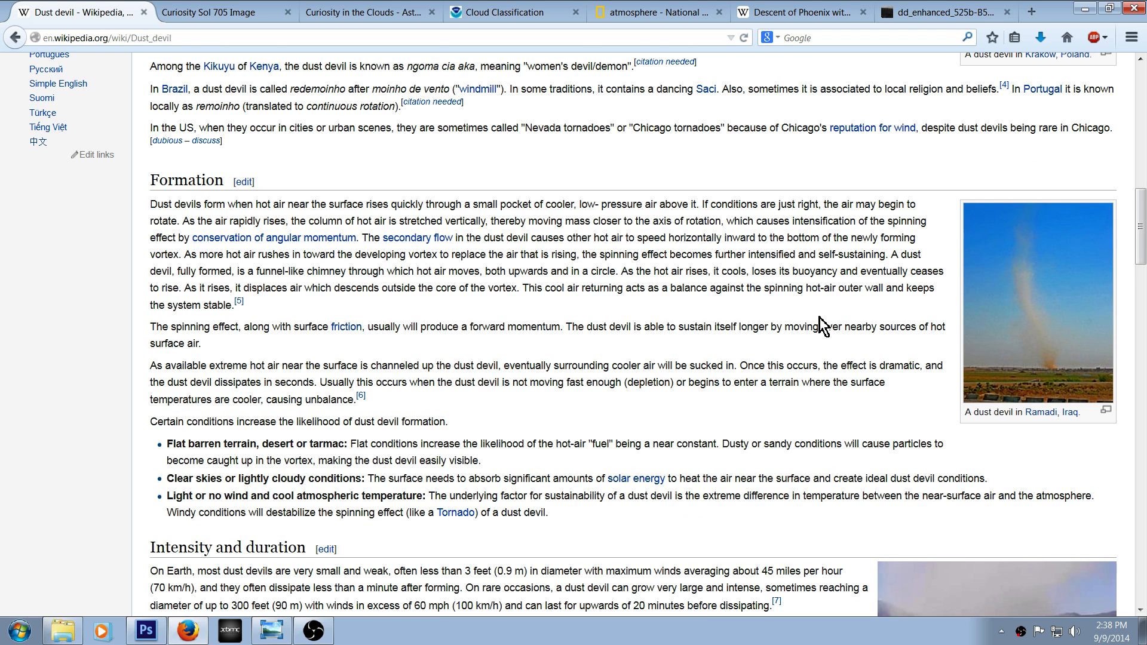
scroll(up, 3)
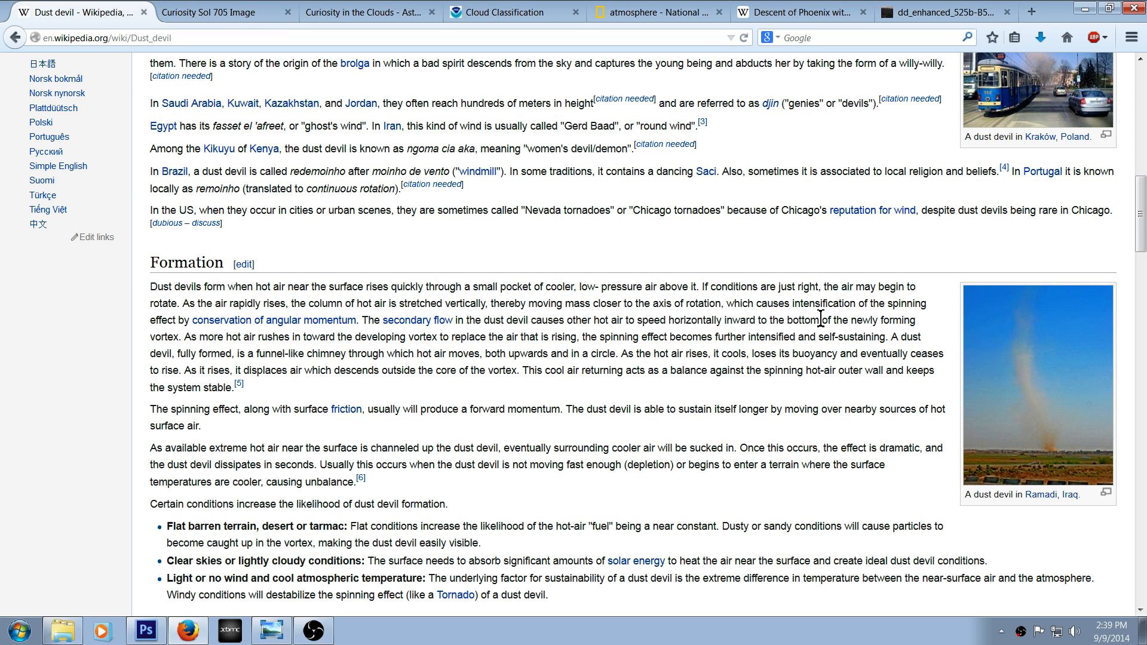
scroll(up, 3)
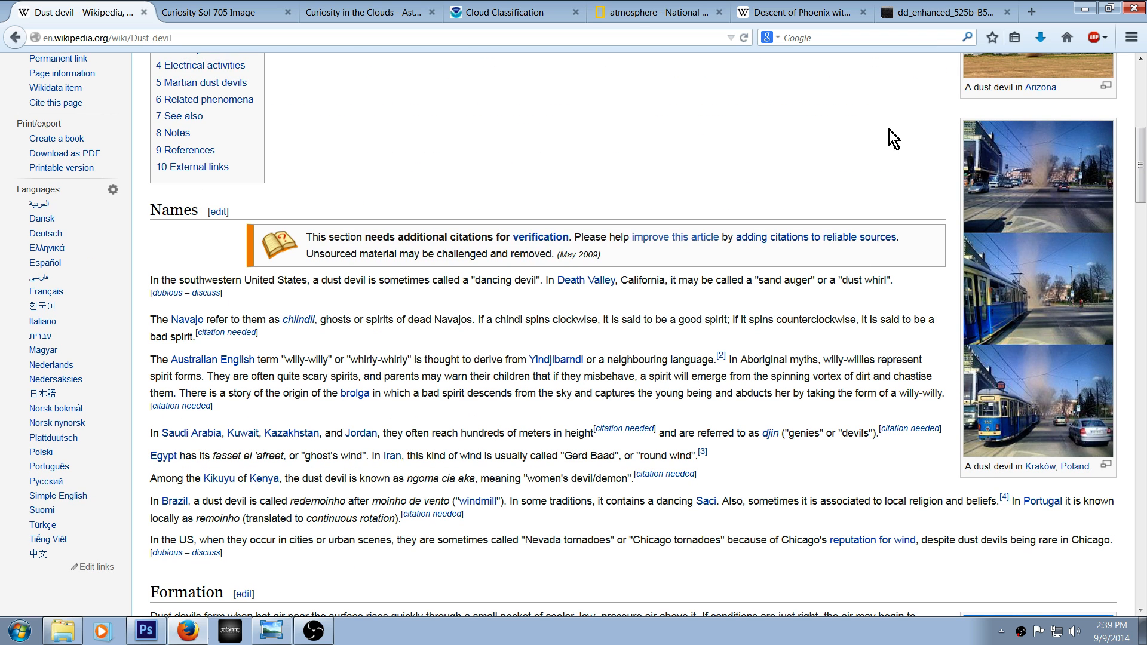
- Move via Cloud Classification to 'Curiosity in the Clouds' and scroll past the Curiosity tweet
click(508, 12)
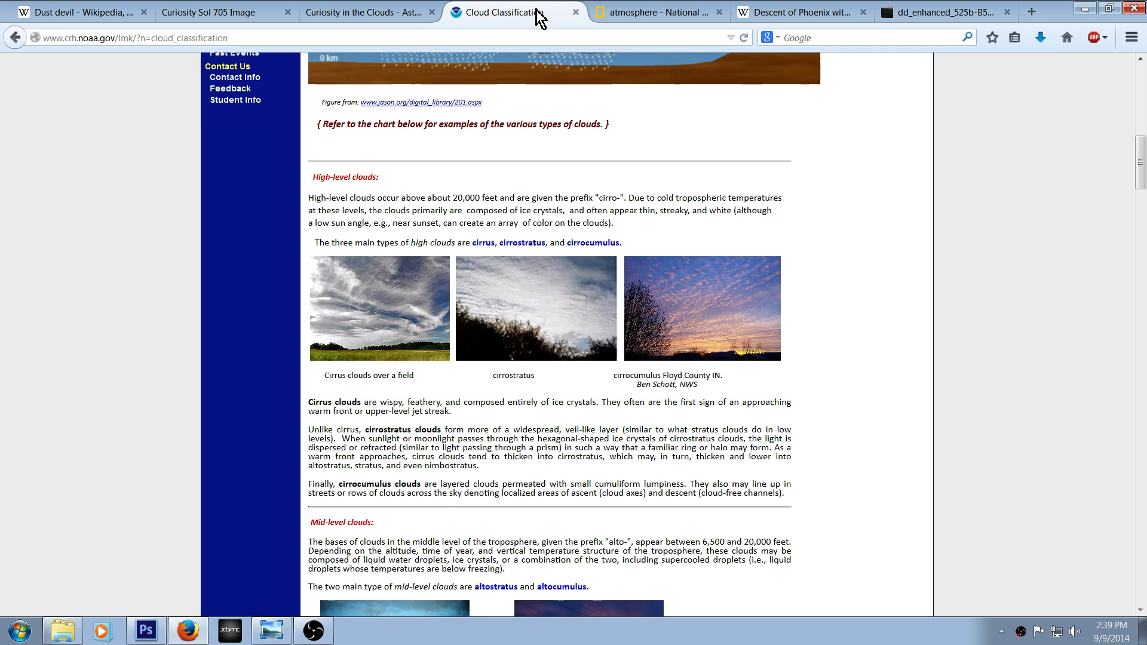
click(369, 12)
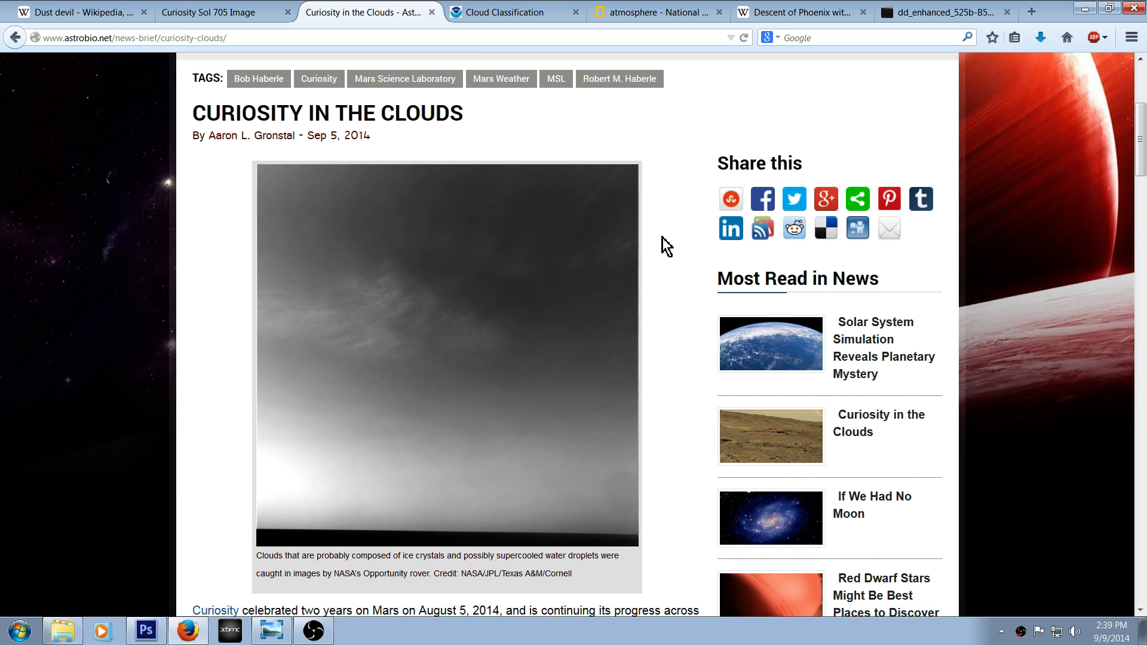
scroll(down, 3)
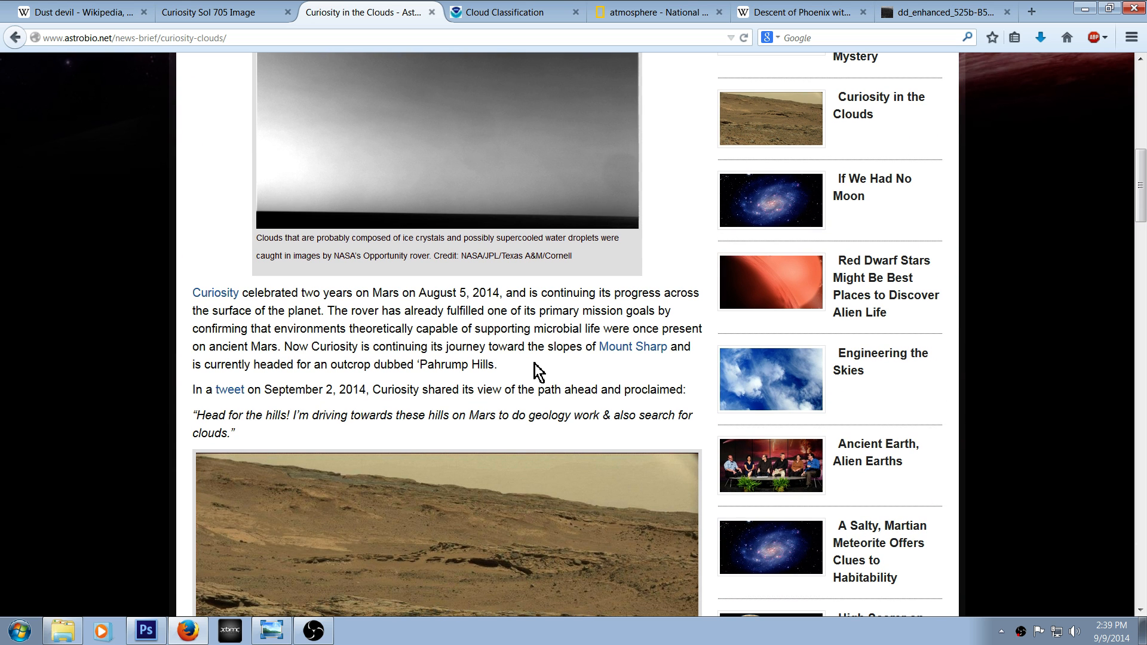
mouse_move(193, 339)
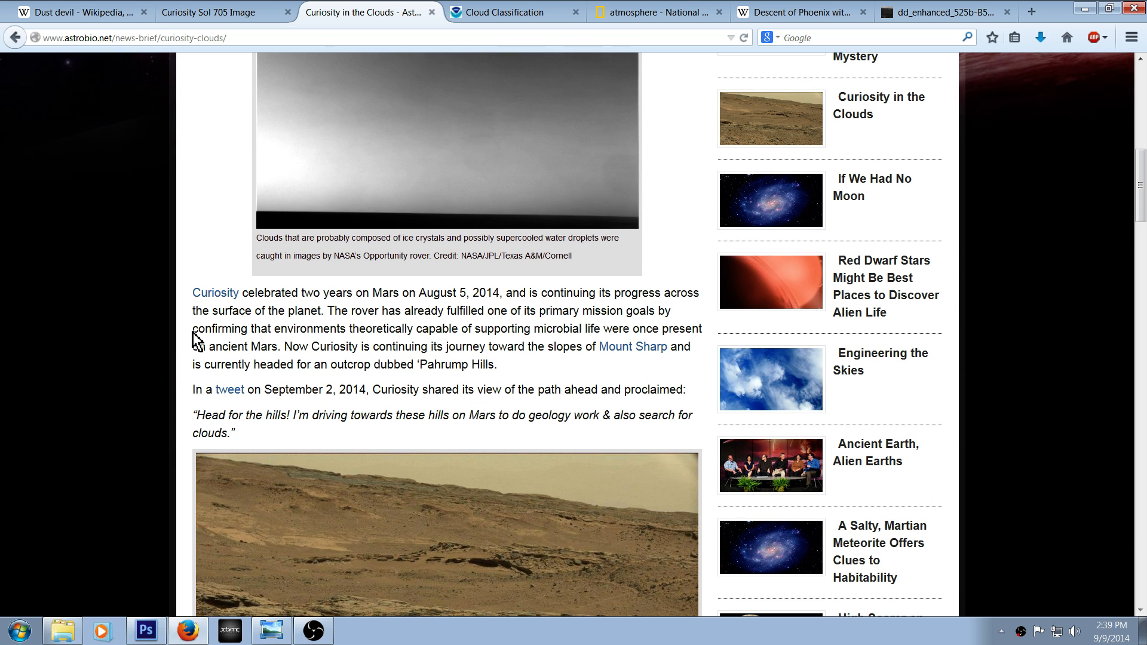
mouse_move(67, 336)
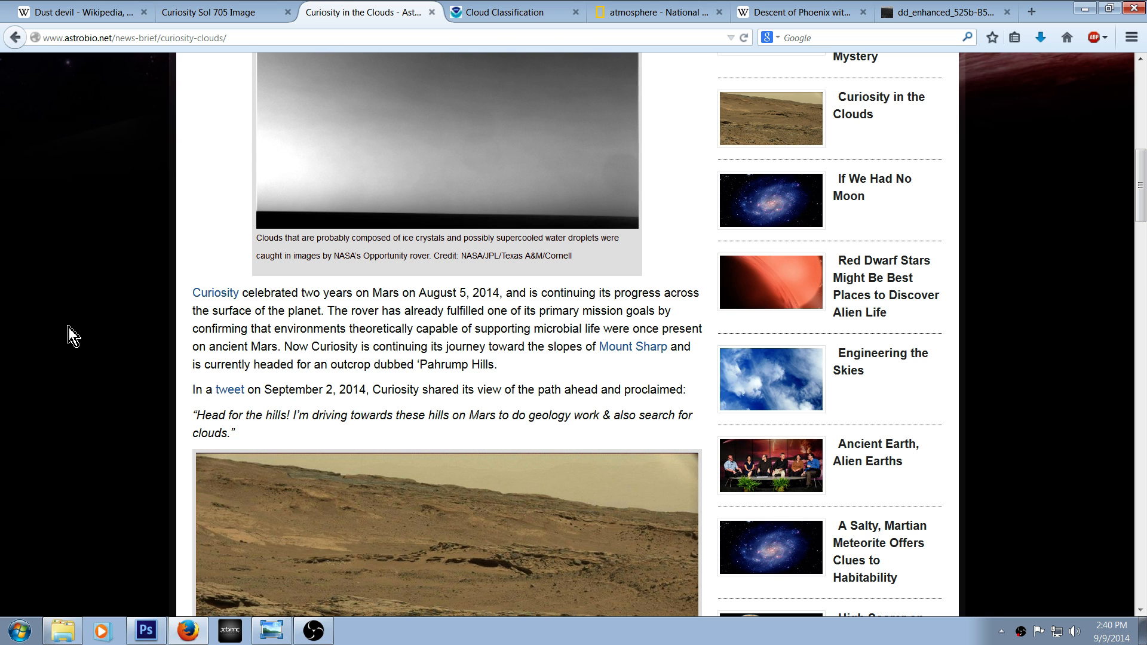
mouse_move(1118, 375)
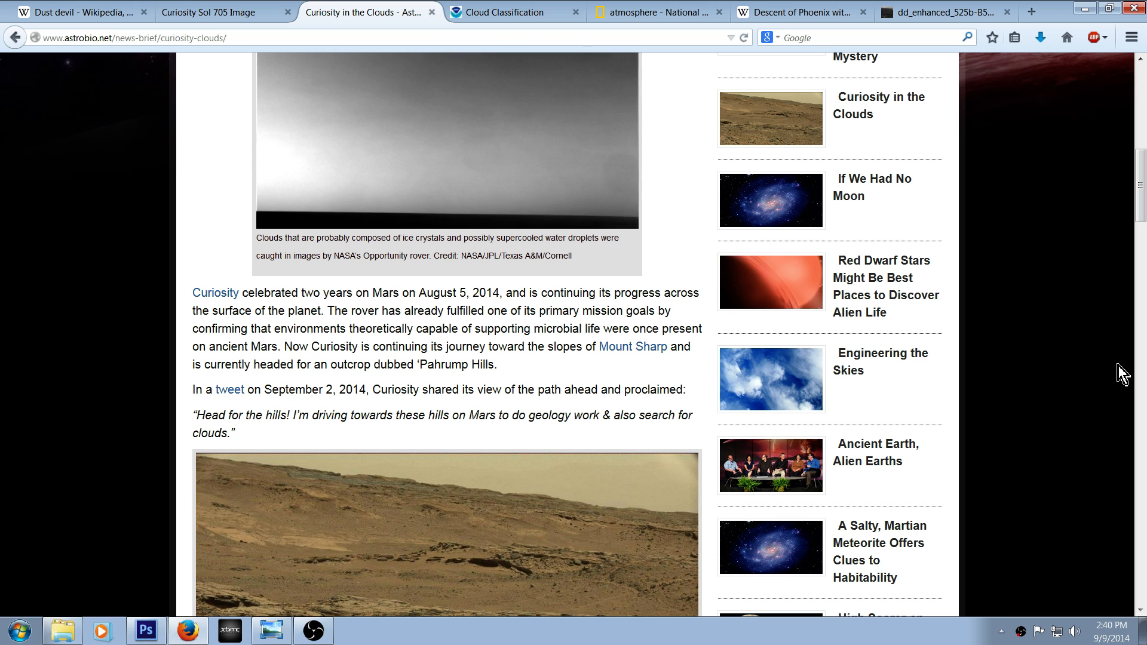
scroll(down, 3)
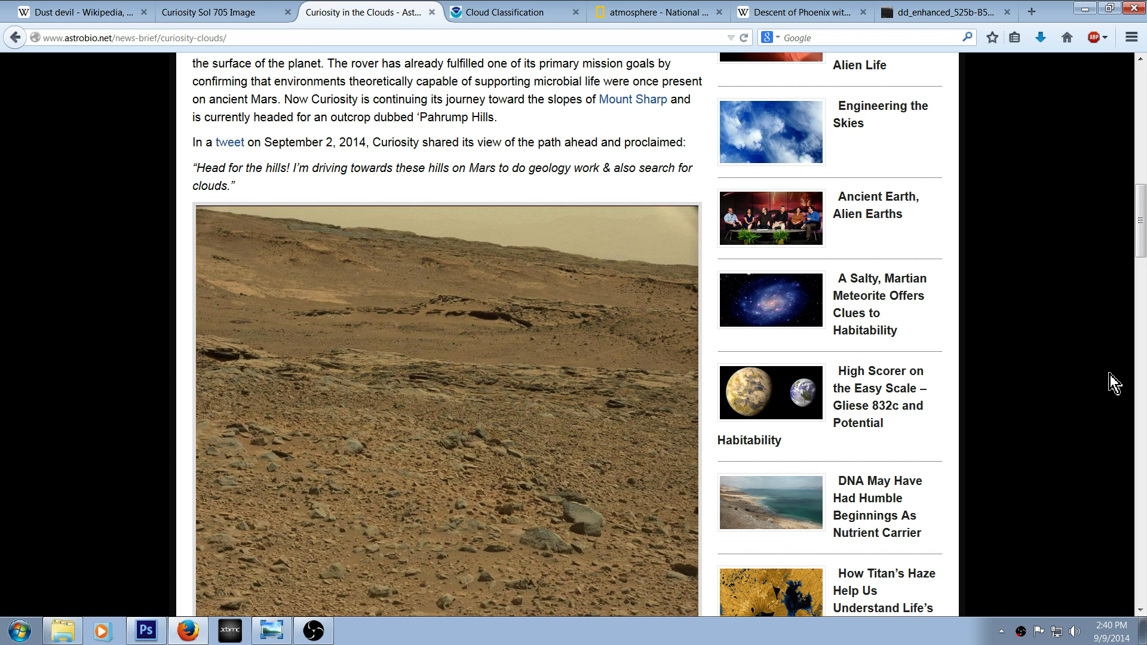
mouse_move(1050, 391)
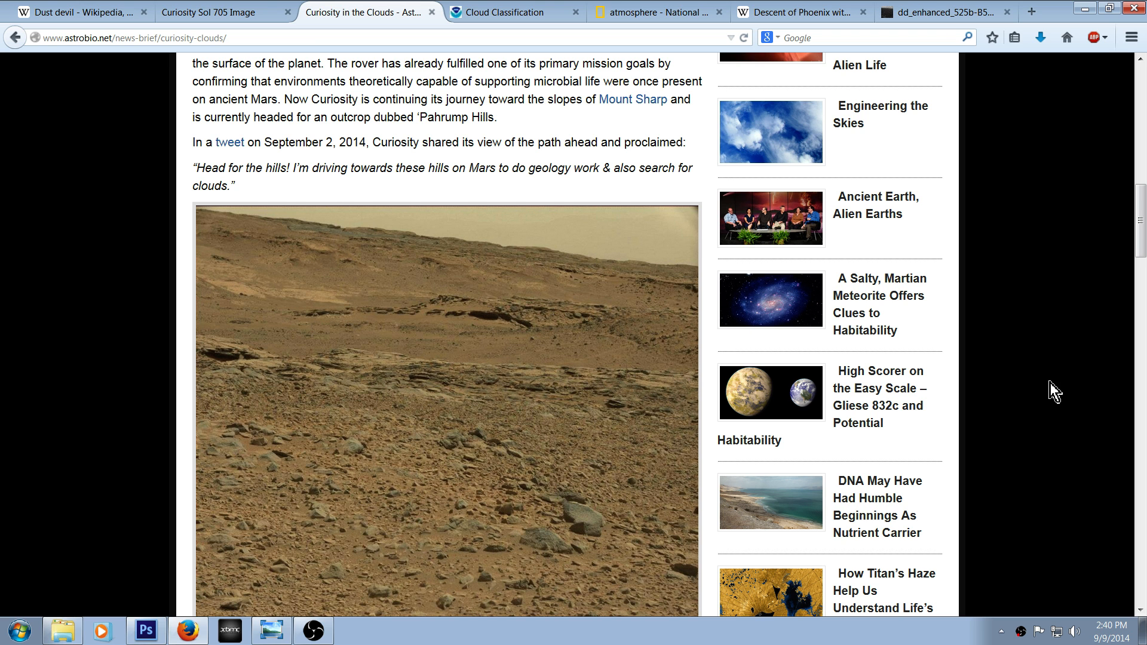
scroll(down, 3)
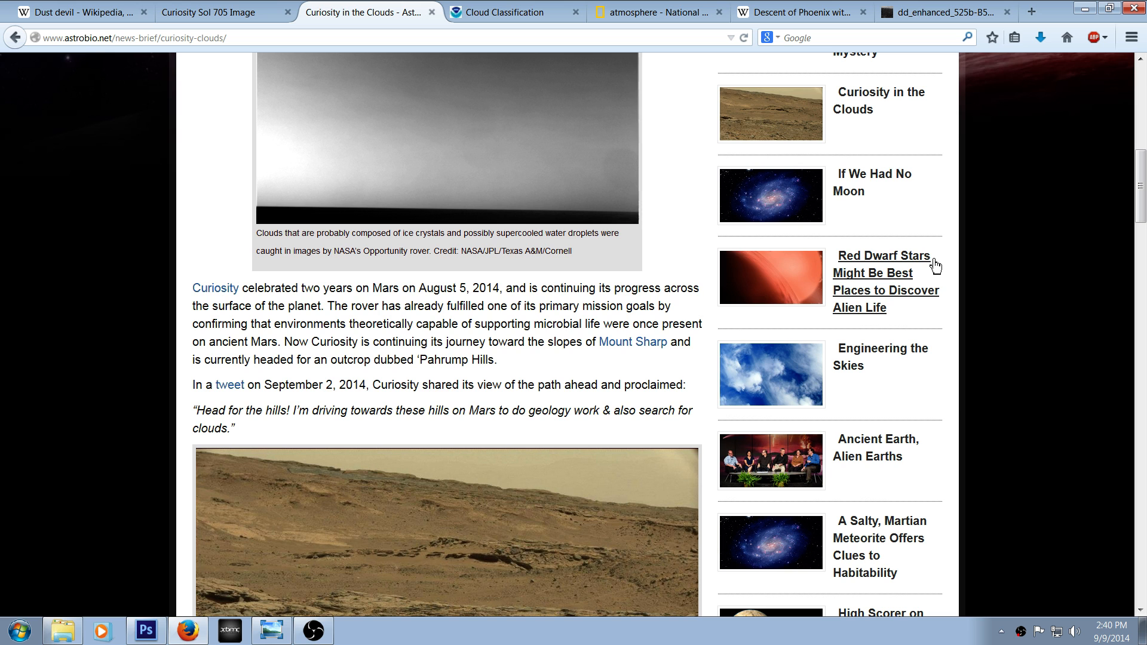
scroll(up, 3)
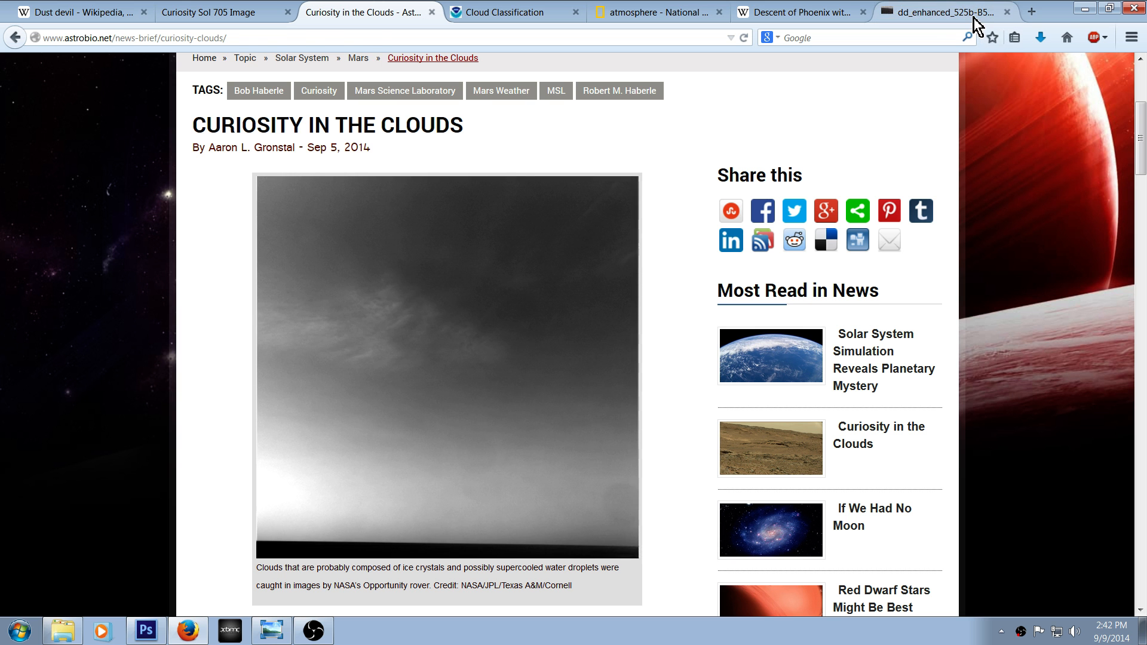
- Show the Mars Anomalies Channel banner (get-attachment.aspx) in Windows Photo Viewer
click(947, 11)
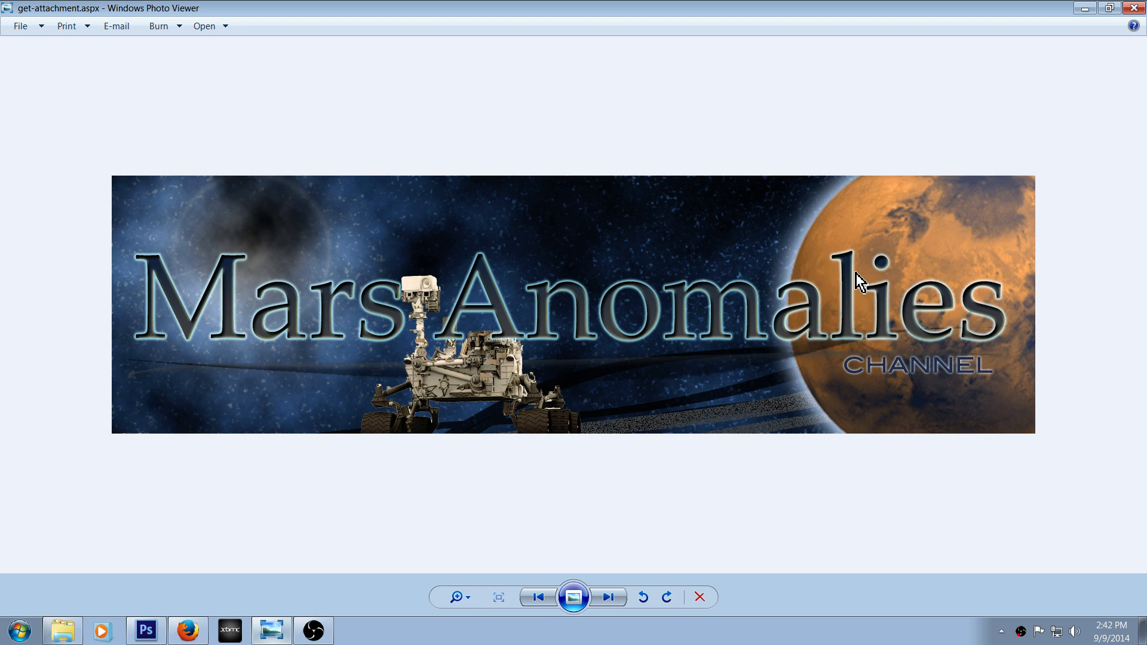
mouse_move(953, 106)
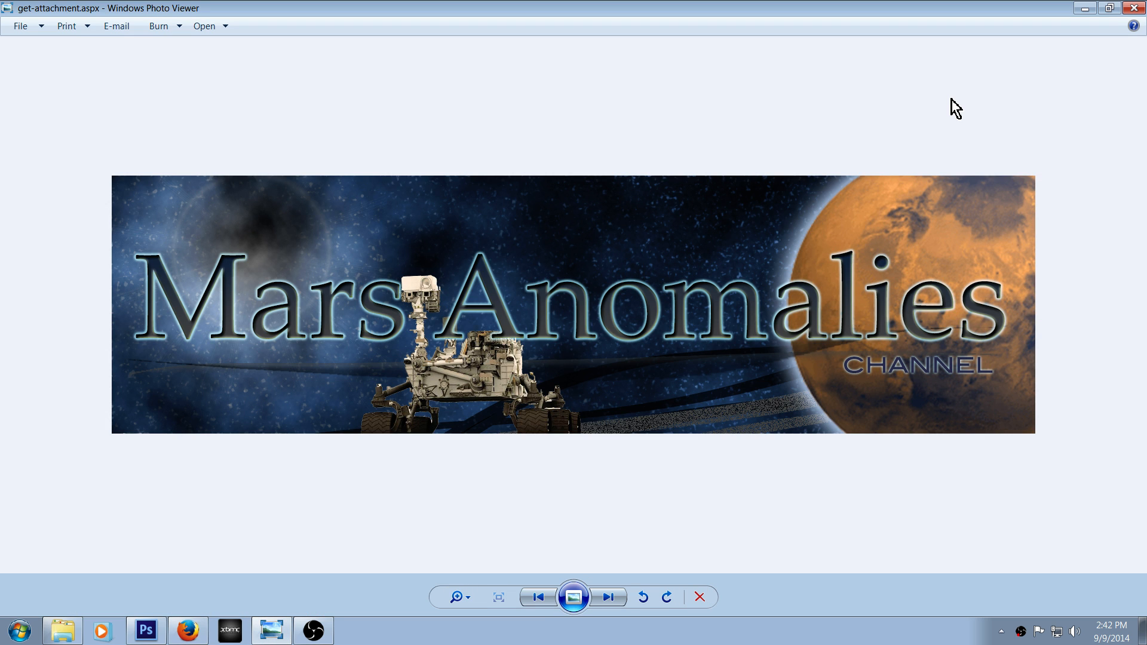